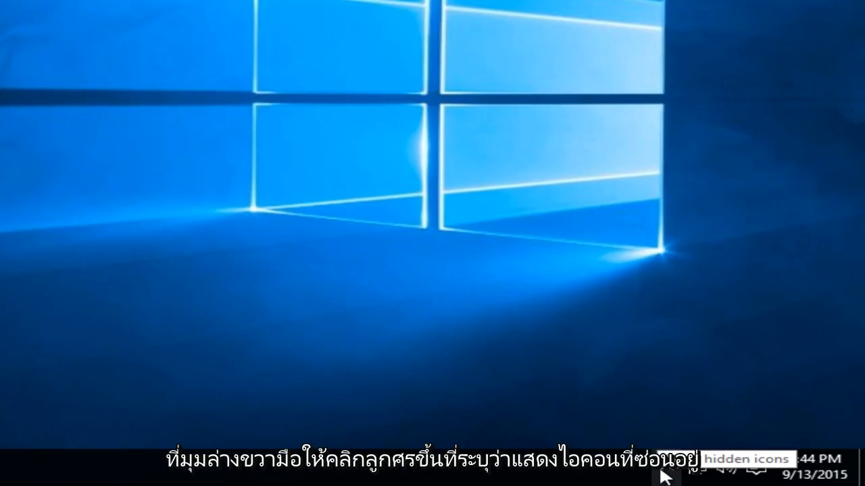
Reveal the hidden tray icons and bring up the OneDrive cloud icon's context menu.
left_click(670, 476)
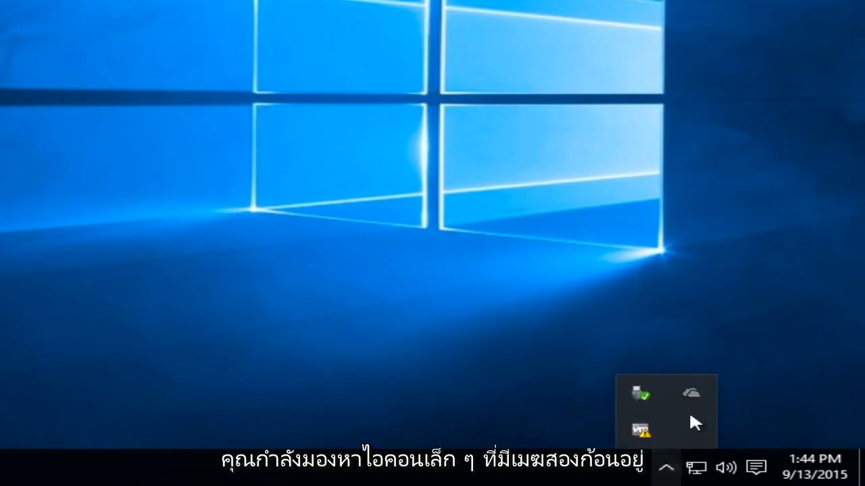
mouse_move(691, 395)
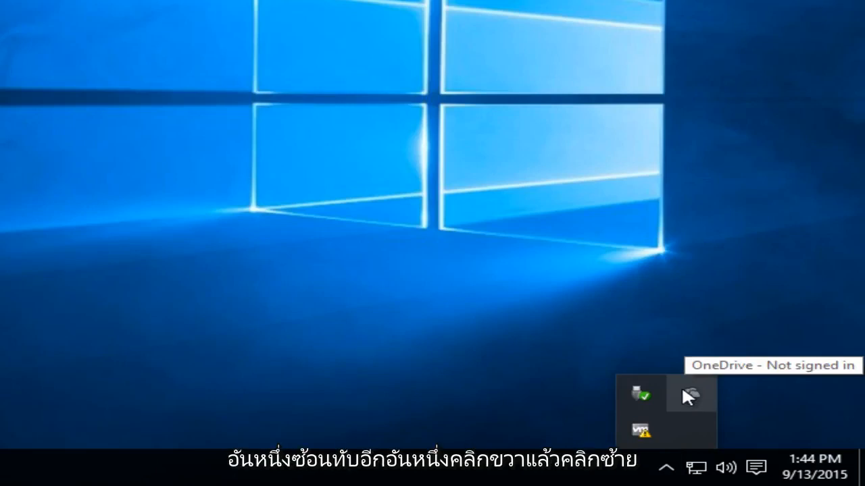
right_click(692, 394)
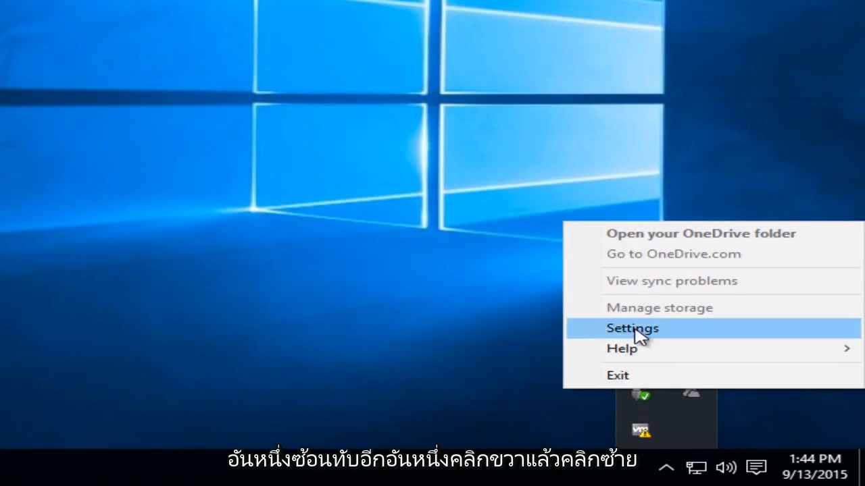
In OneDrive Settings, leave 'Start OneDrive automatically when I sign in to Windows' unchecked.
left_click(632, 328)
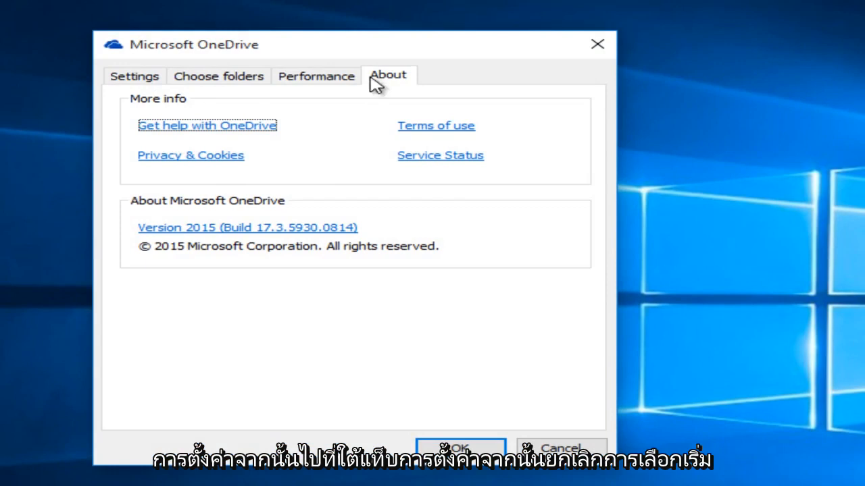
left_click(135, 75)
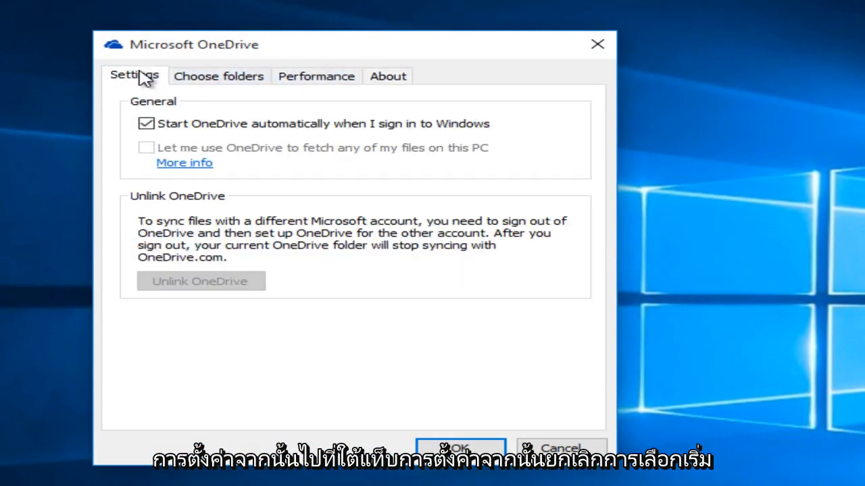
left_click(145, 125)
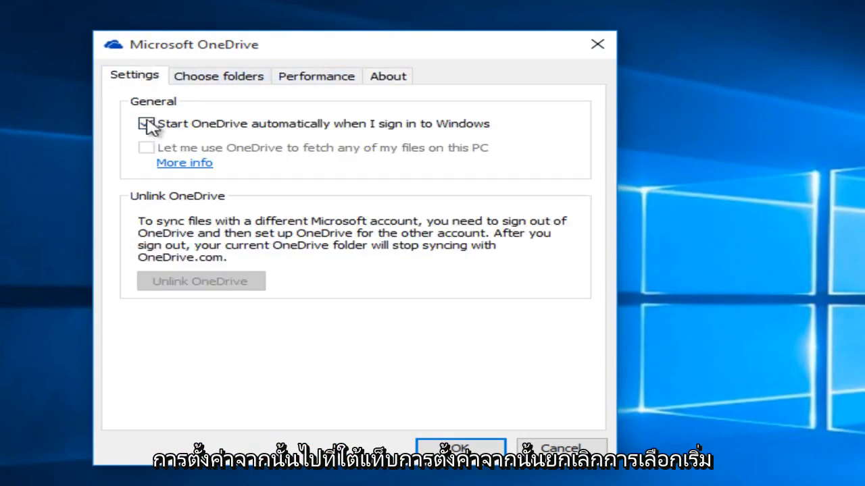
left_click(145, 124)
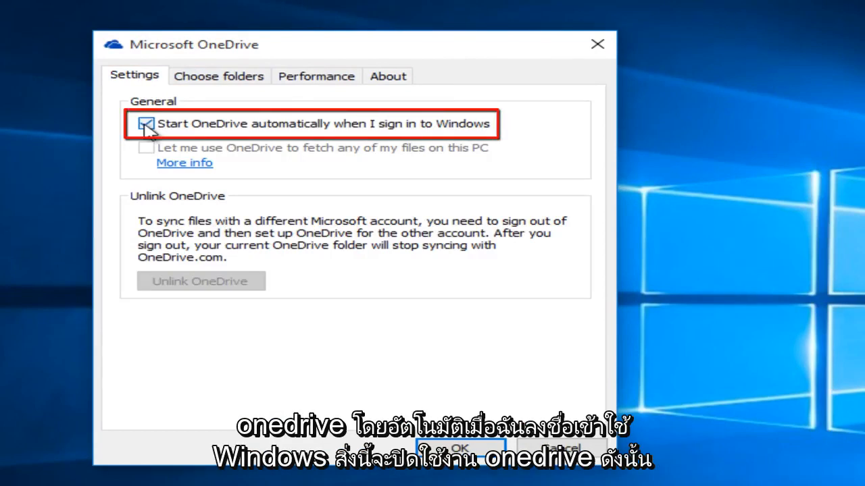
left_click(146, 126)
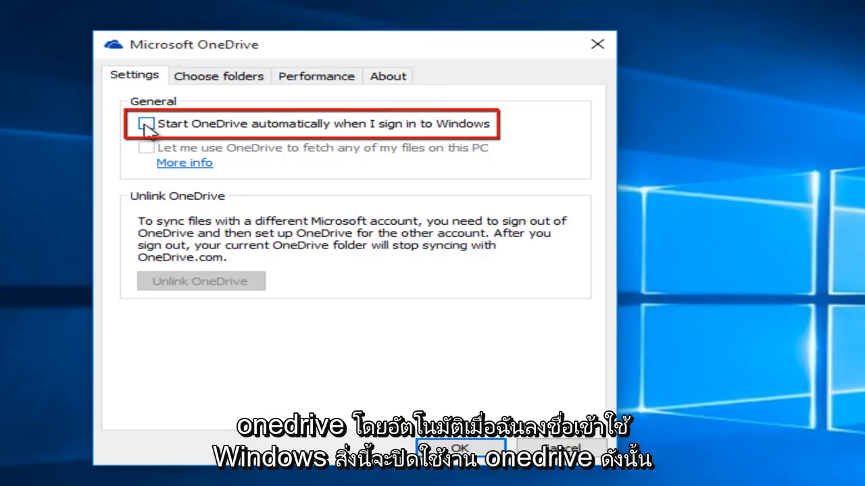